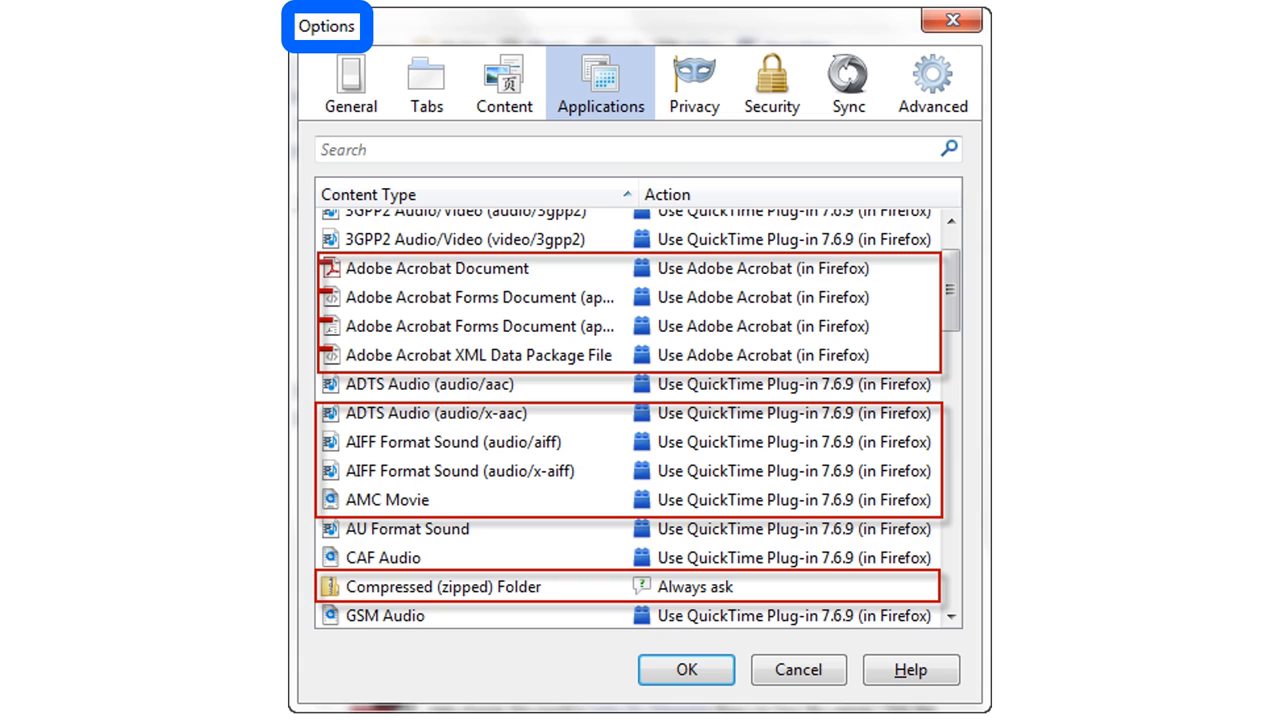
Step: Advance past the cookie and HTTPS slides to the Firefox address bar comparison slide
click(600, 82)
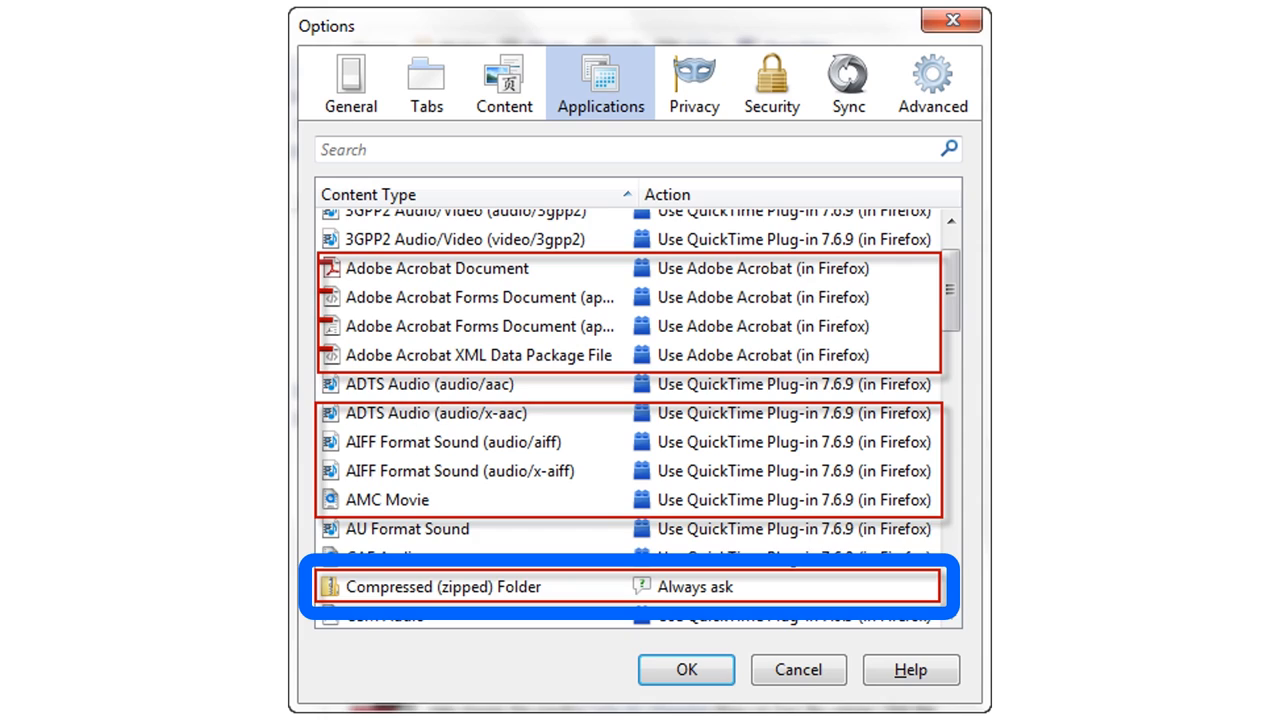
click(780, 536)
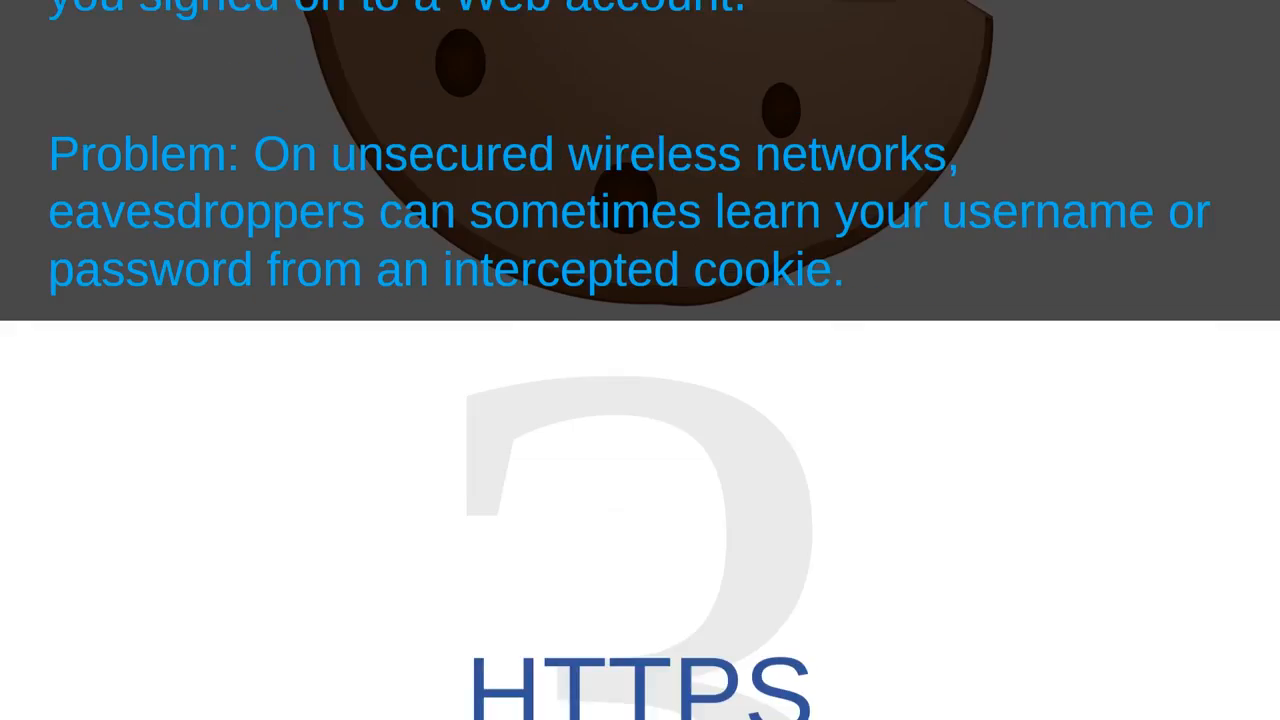
key(Right)
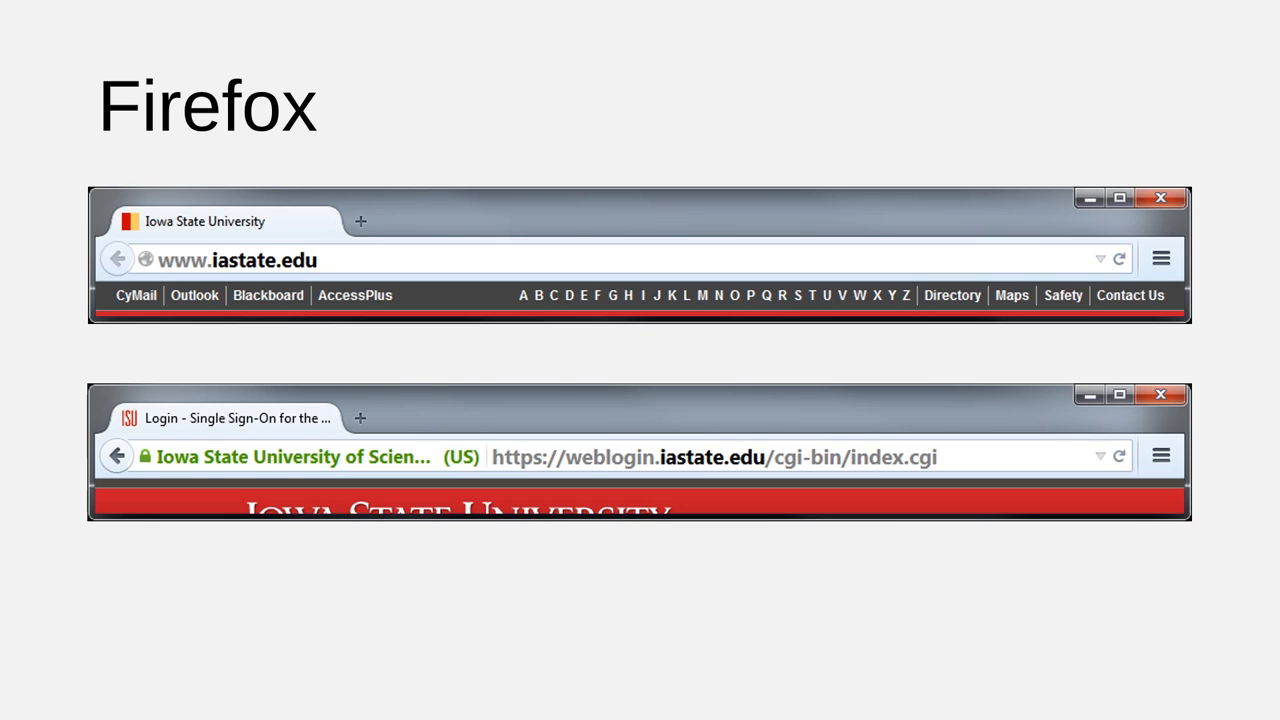
Step: Show the Chrome slide, outline the verified Iowa State University name, then reveal Firefox's menu
click(300, 456)
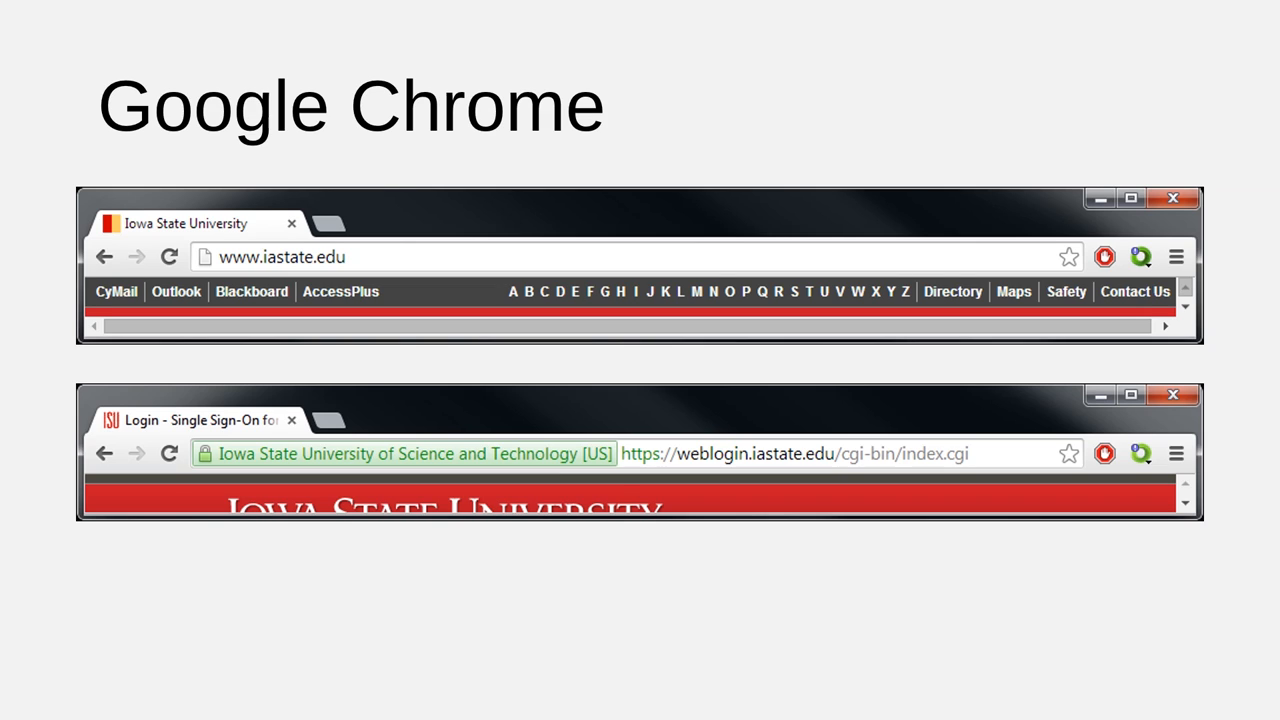
click(400, 454)
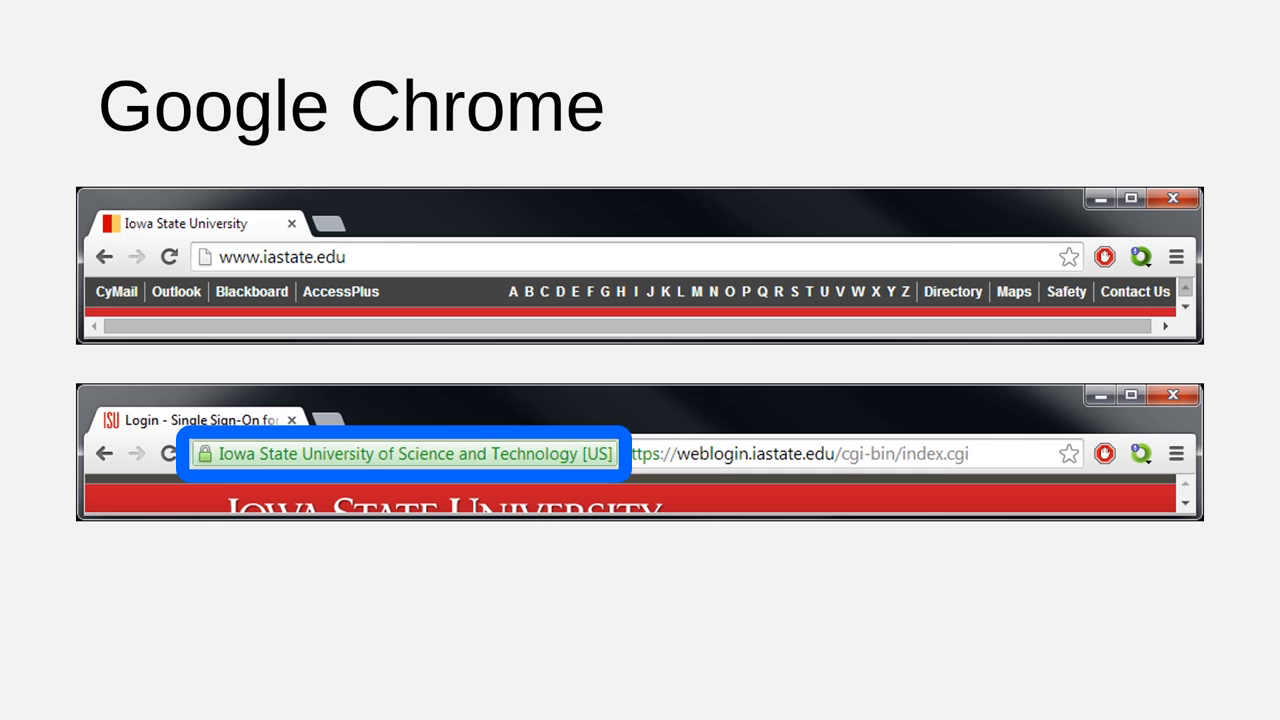
click(1226, 152)
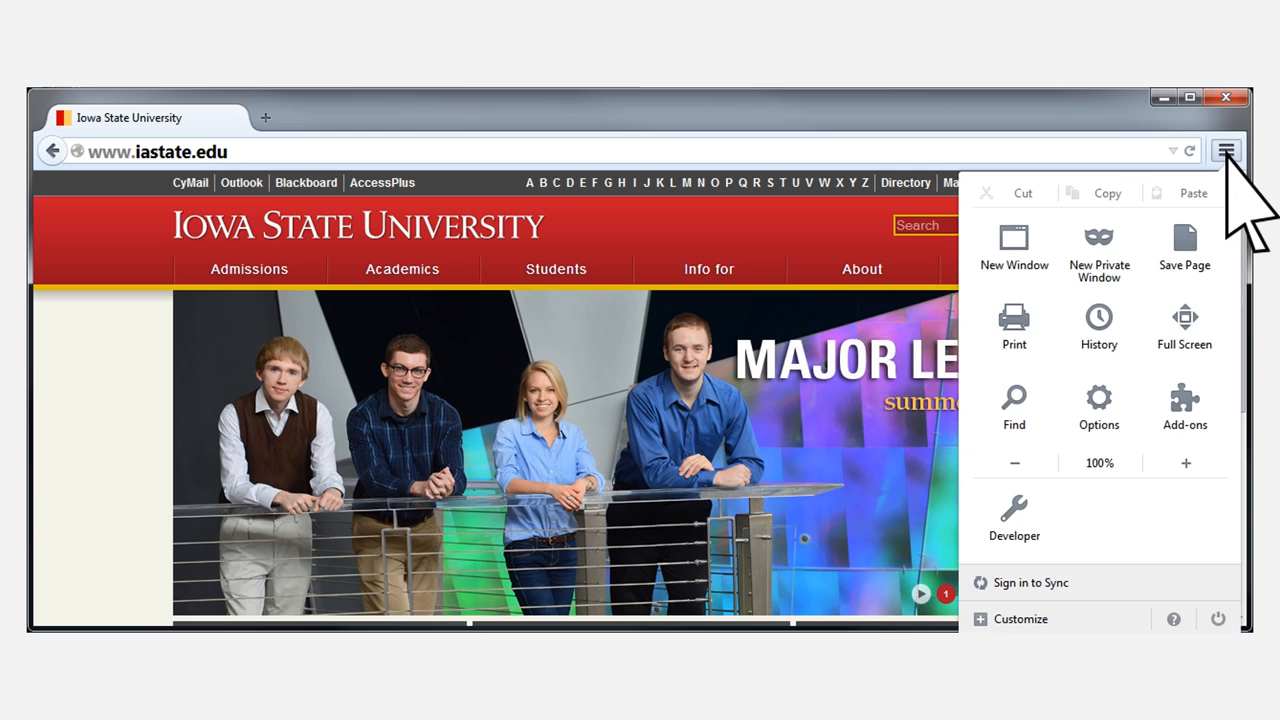
mouse_move(1098, 324)
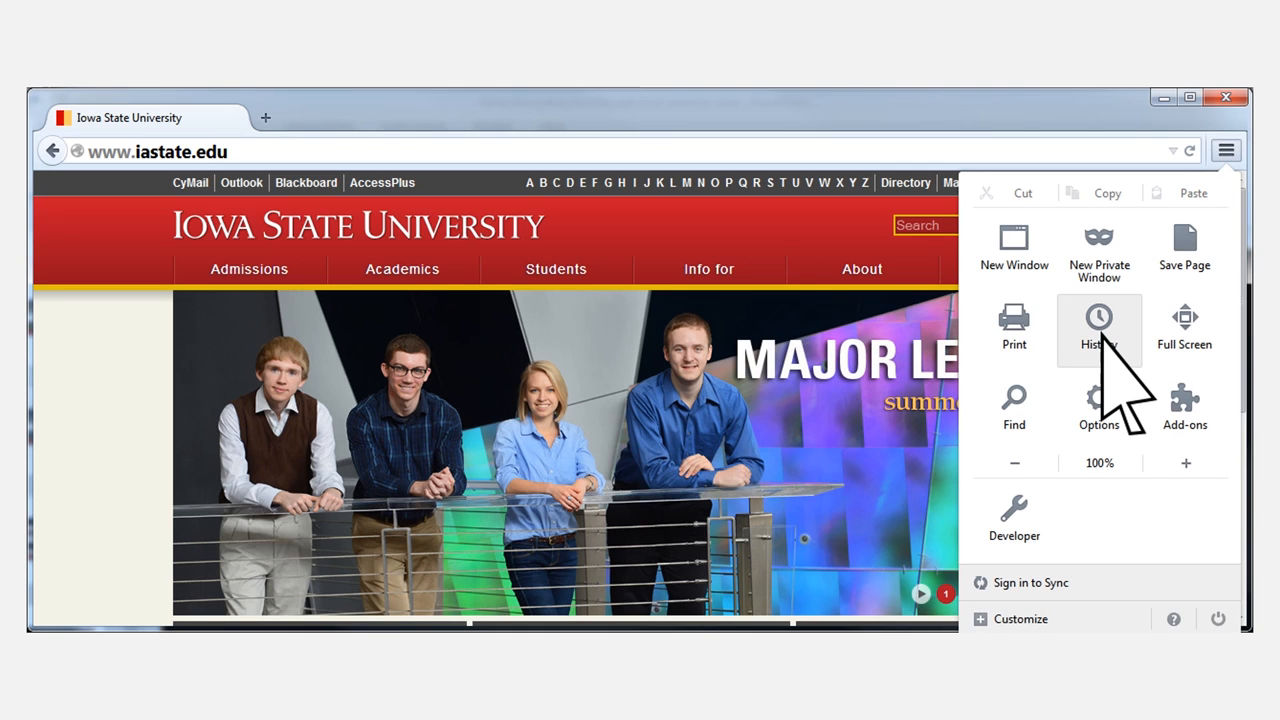
Step: Via History > Clear Recent History, erase everything including history, cookies, cache and site preferences
click(1100, 330)
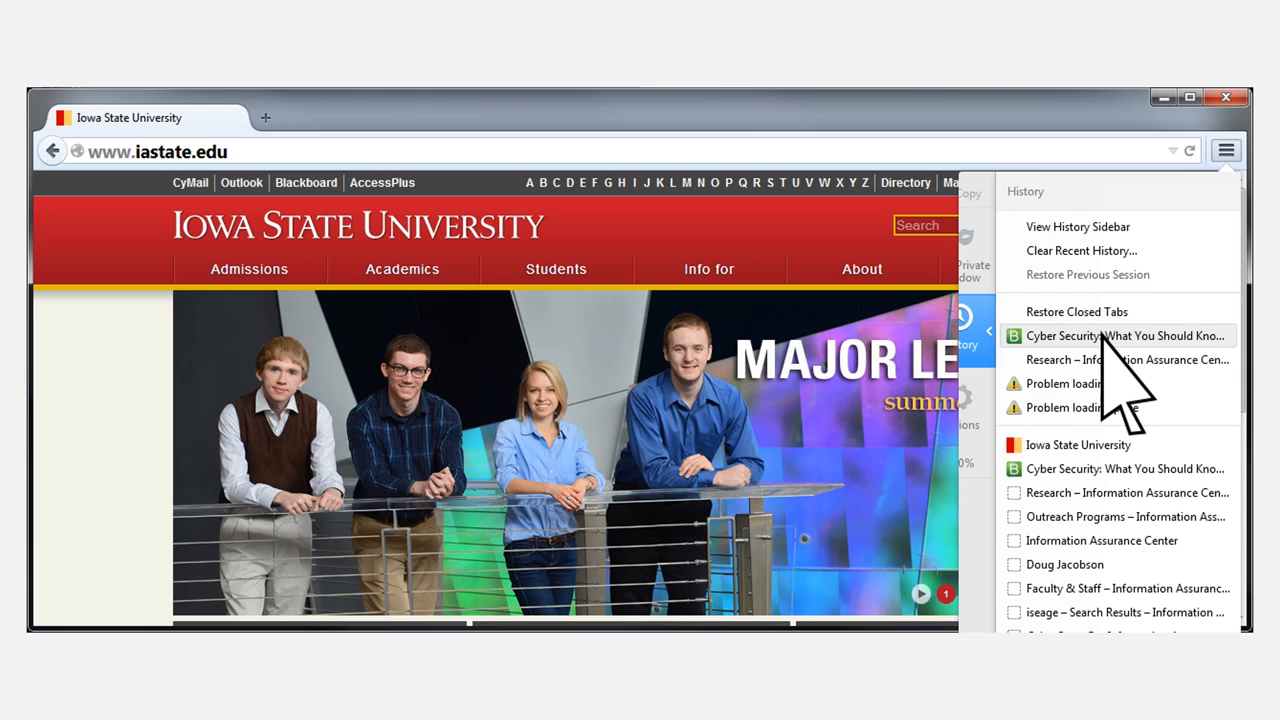
mouse_move(1080, 260)
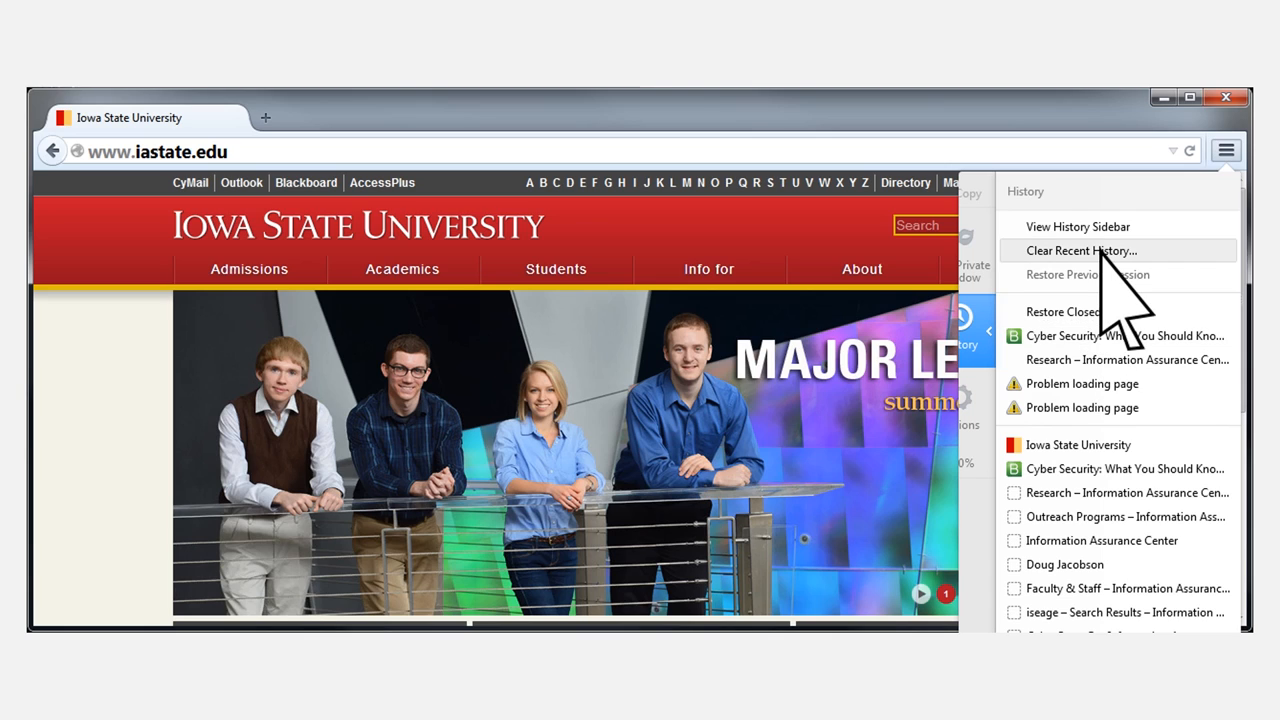
click(1080, 252)
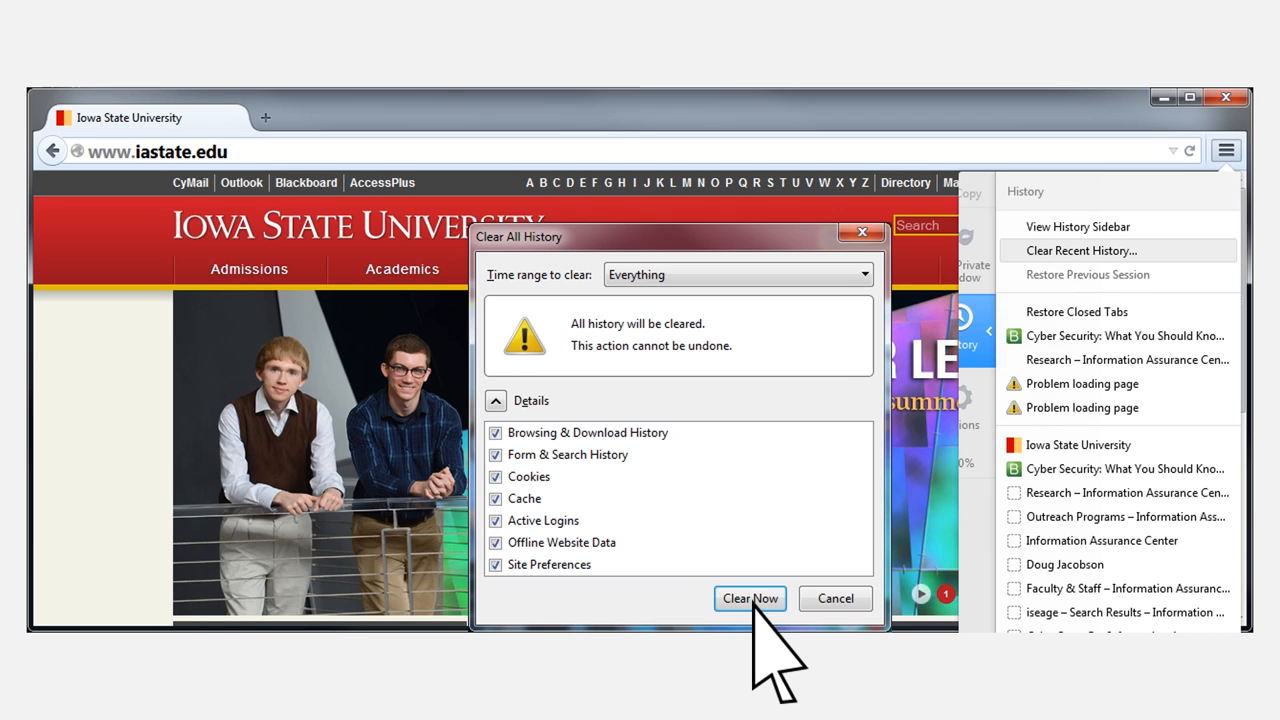
click(750, 598)
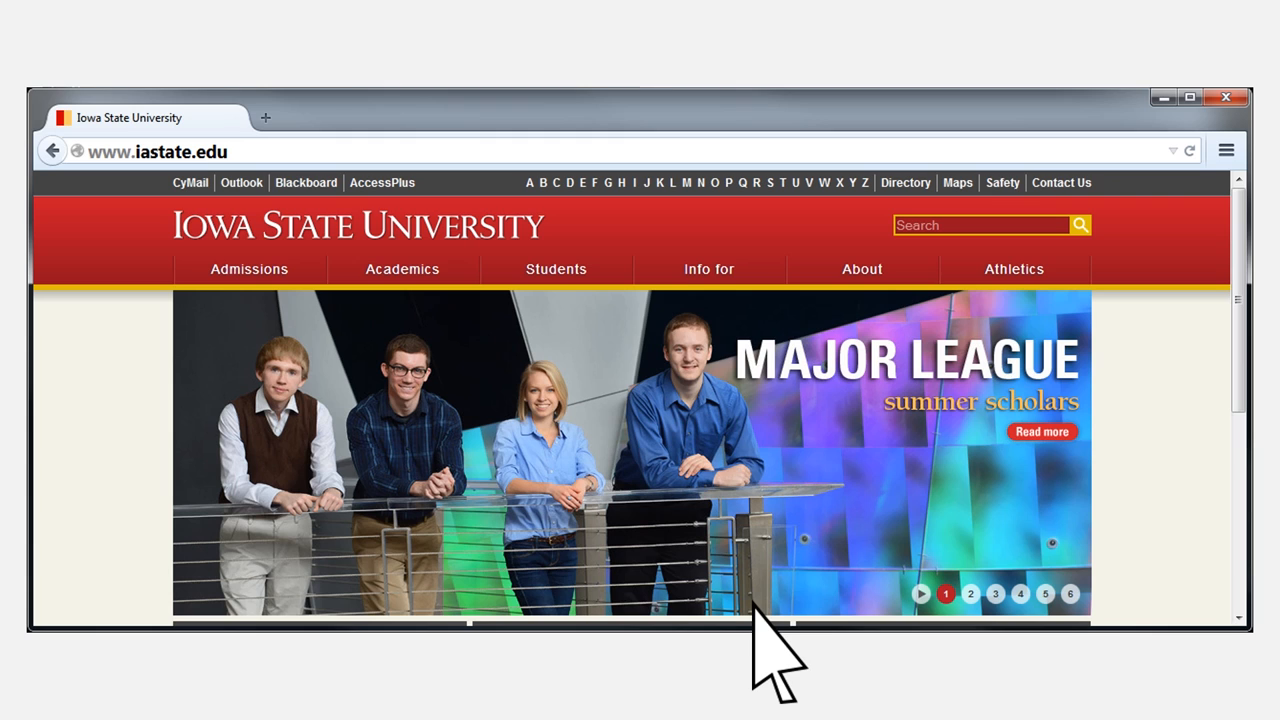
Step: Show Firefox's Options window from the menu and close it again
click(1226, 150)
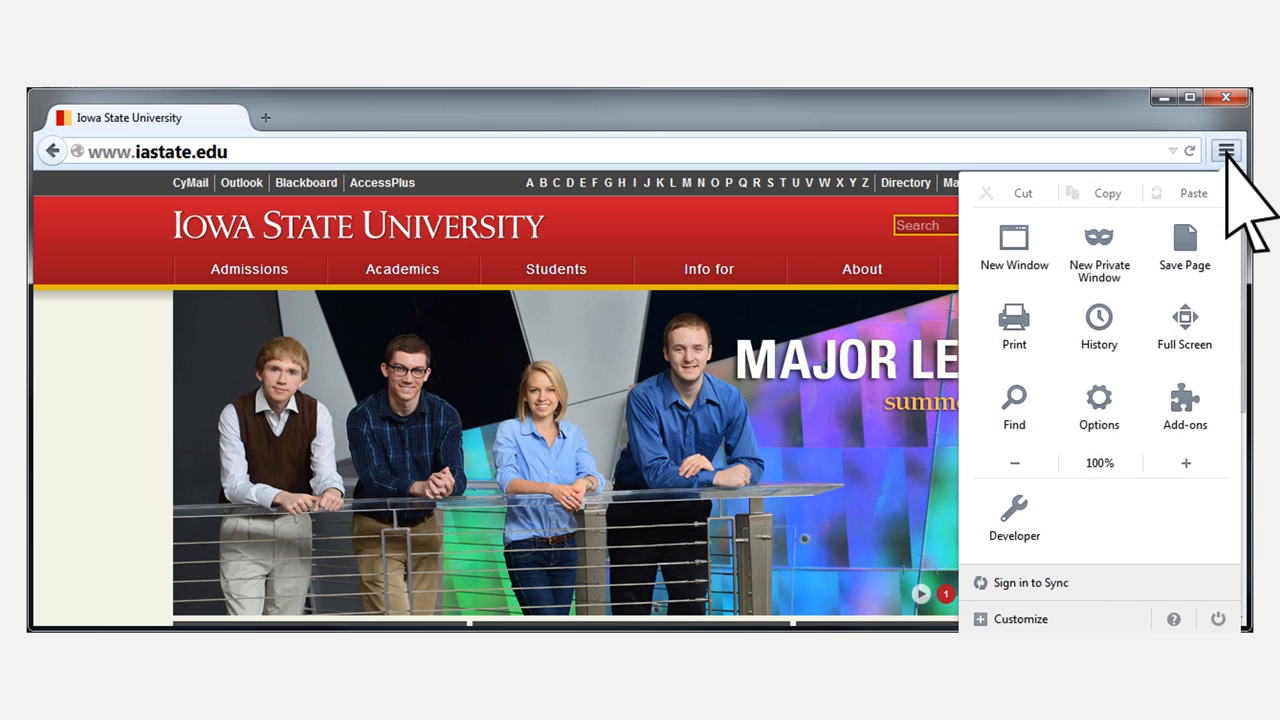
click(1098, 404)
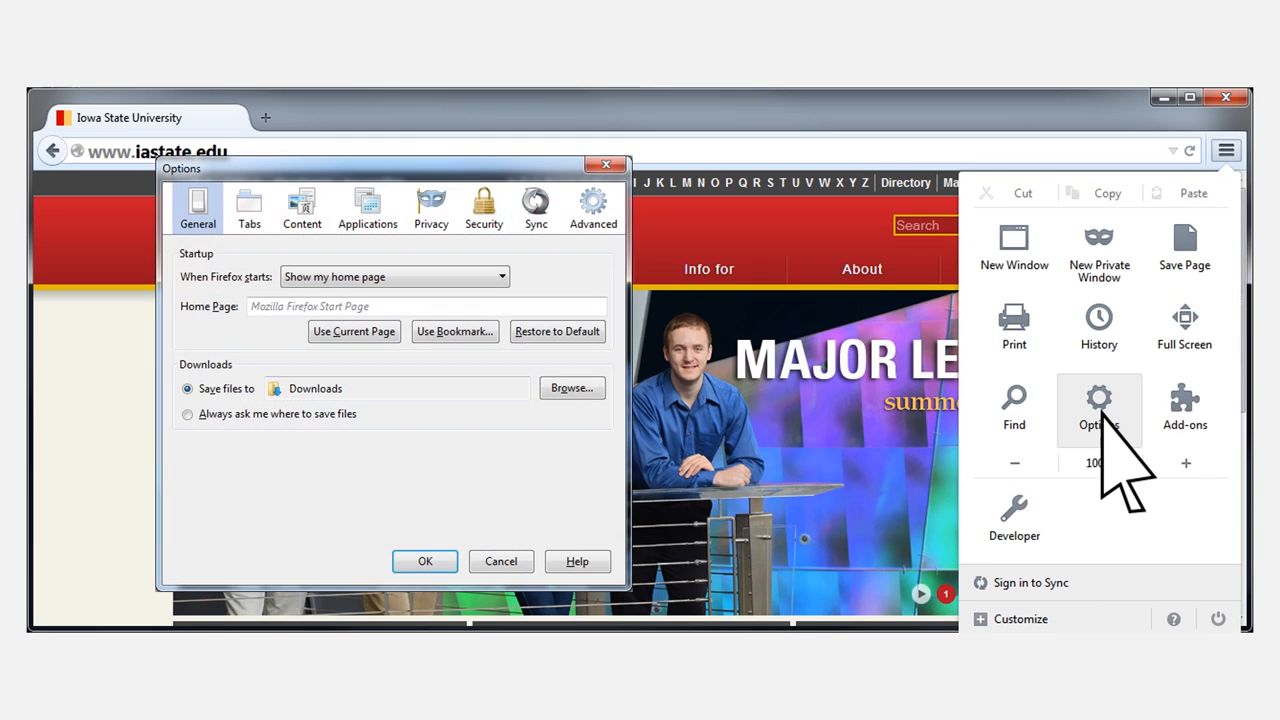
click(430, 206)
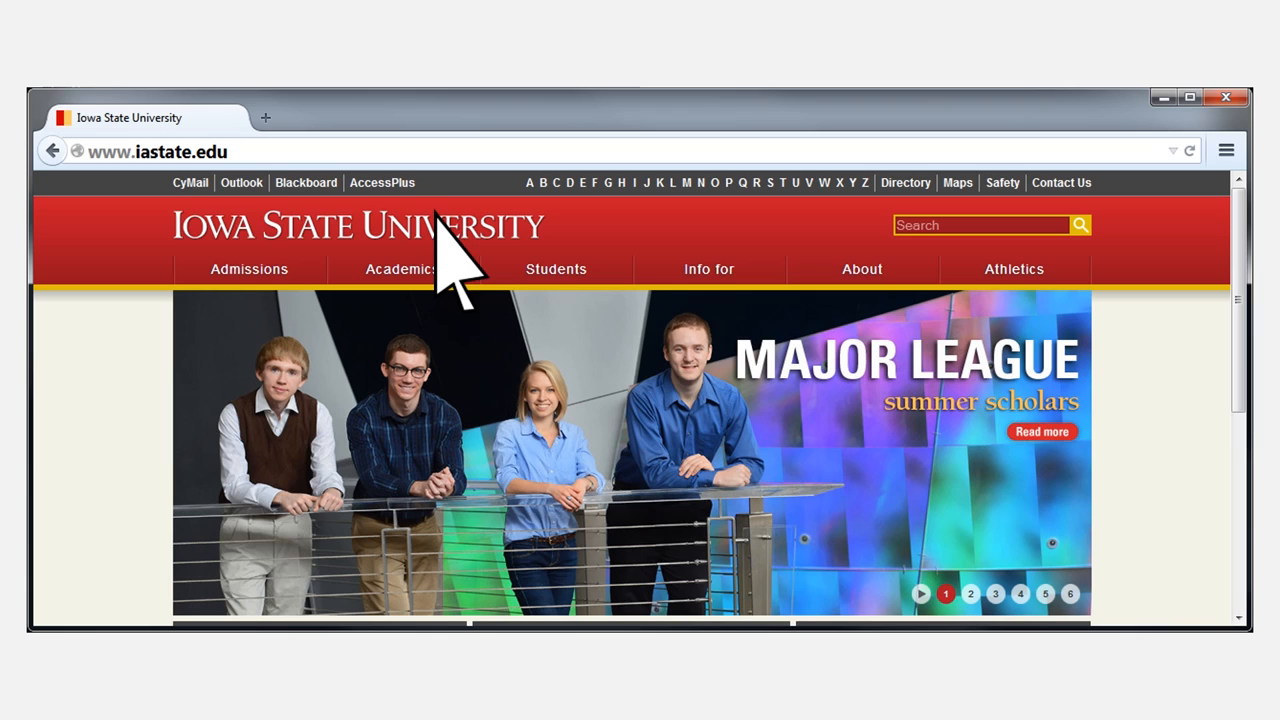
mouse_move(1190, 204)
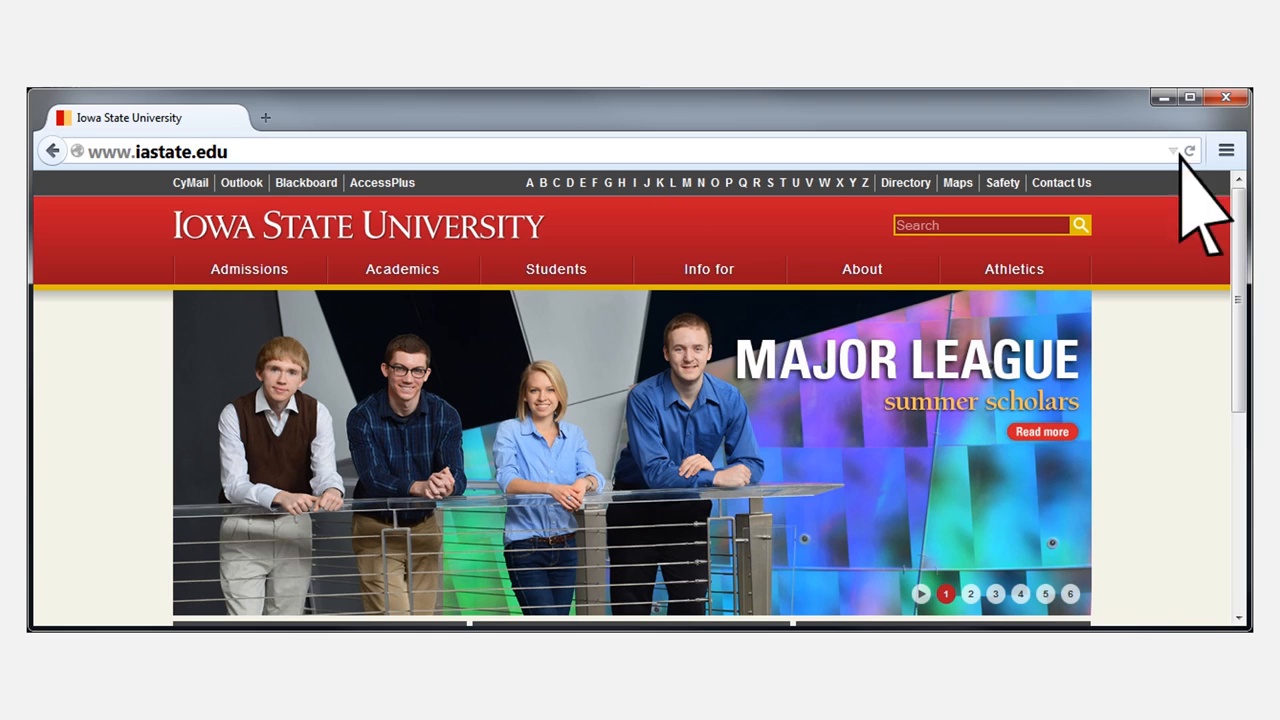
Step: Start a New Private Window from the Firefox menu over the university page
click(1226, 150)
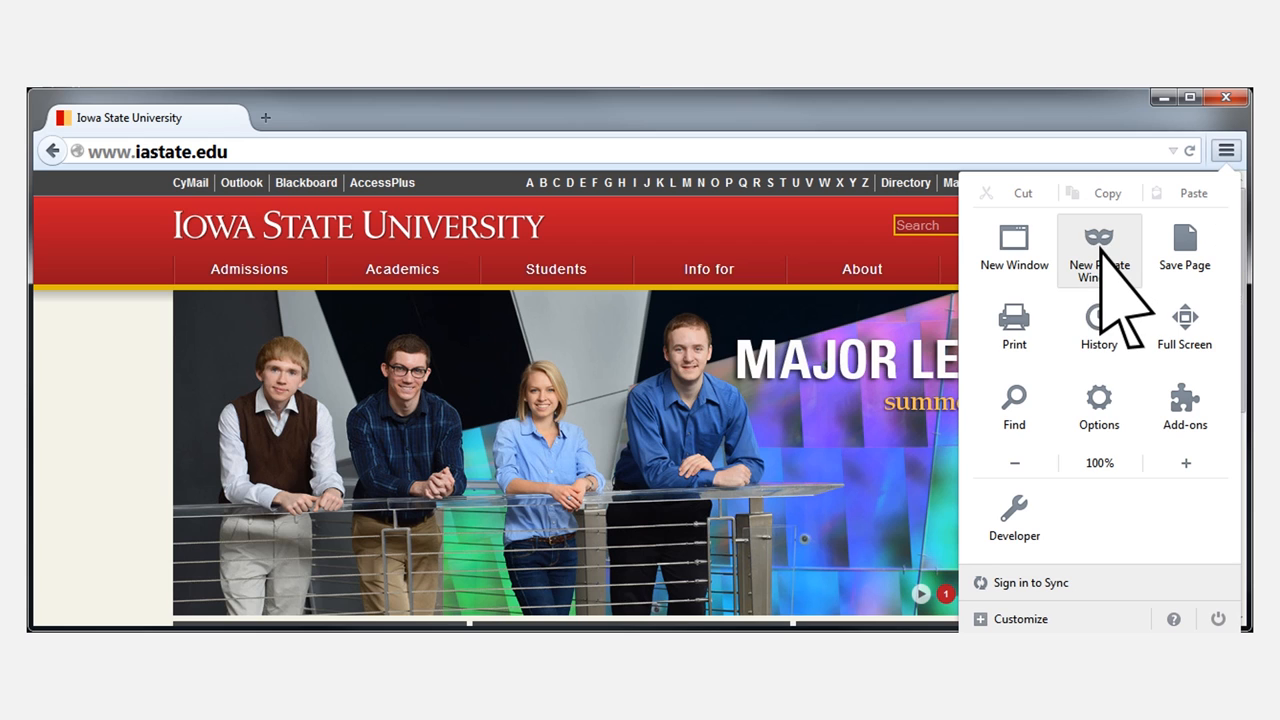
click(1100, 248)
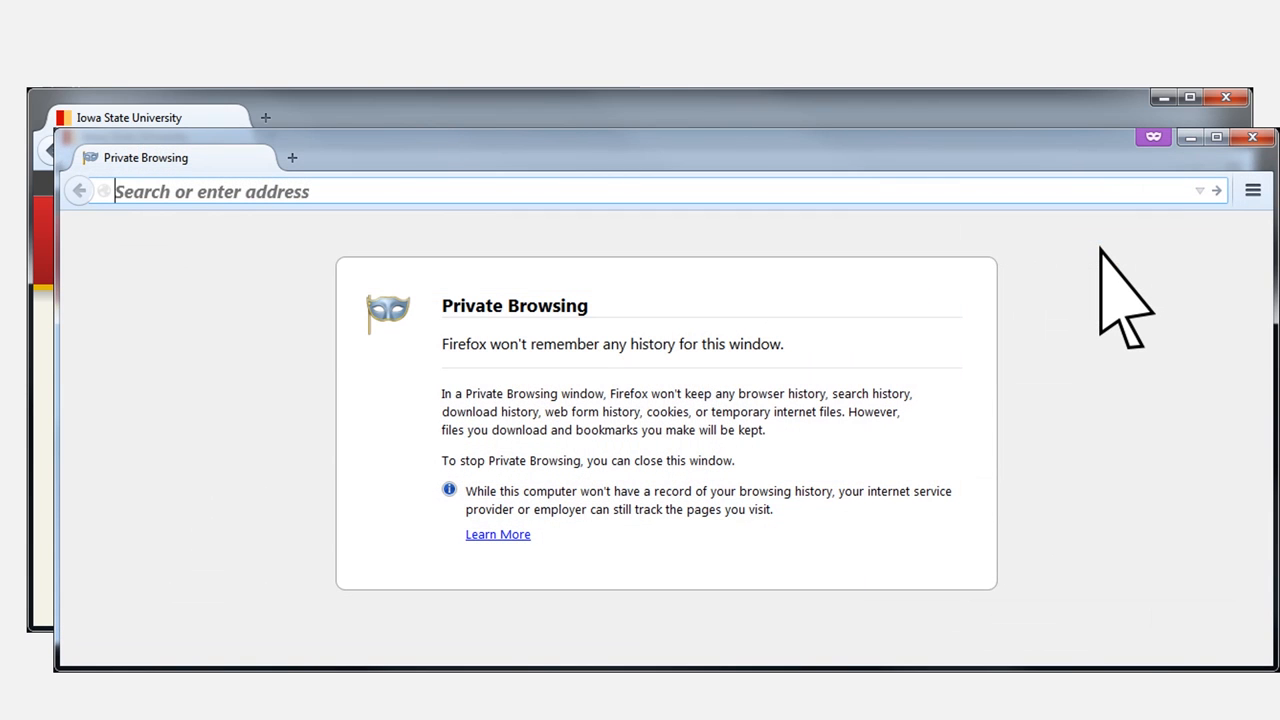